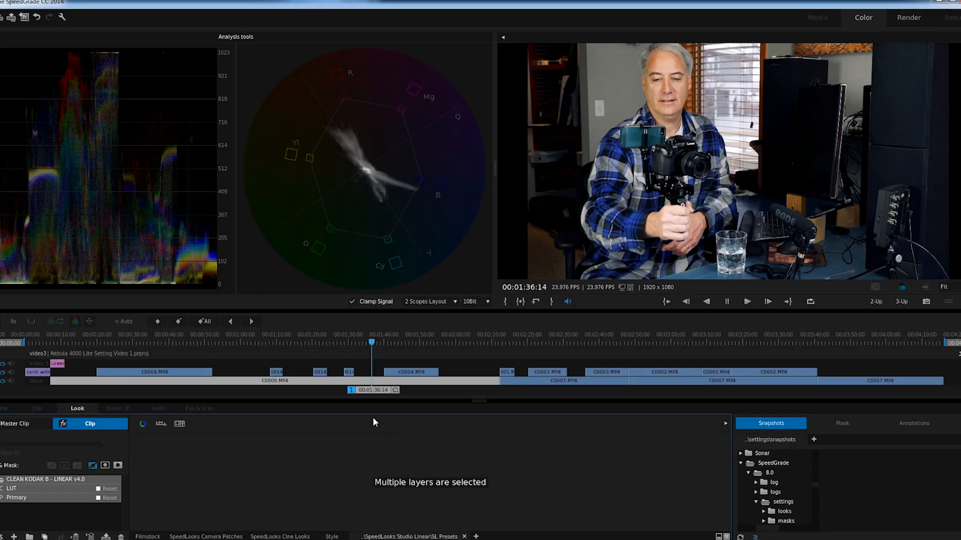
mouse_move(370, 346)
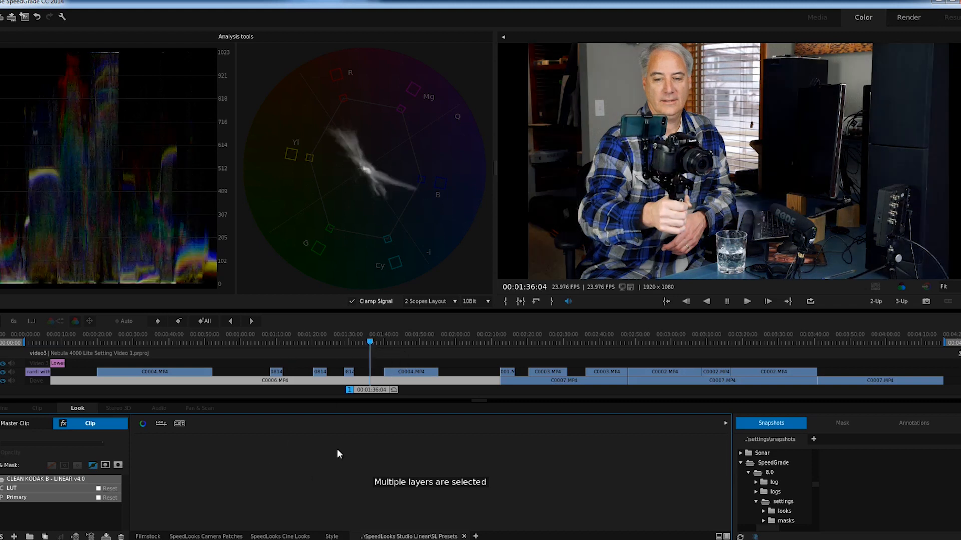
mouse_move(573, 344)
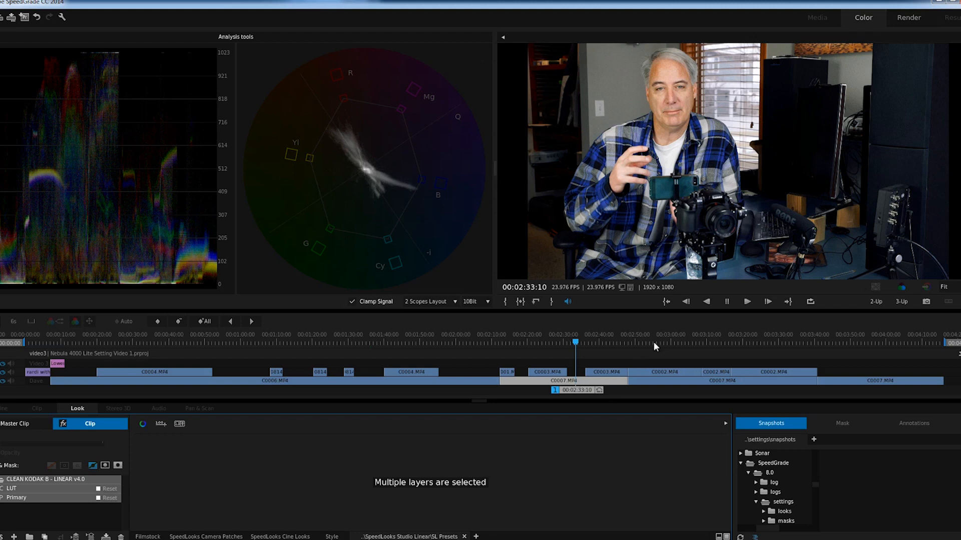
Step: Select the ungraded C0007.MP4 clip for comparison, then reselect the graded C0006.MP4 clip
left_click(768, 342)
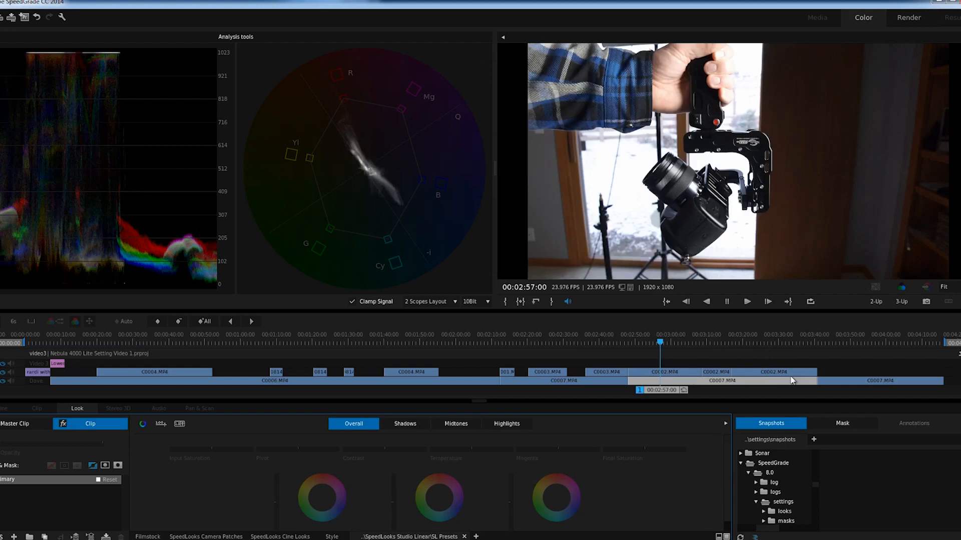
left_click(256, 342)
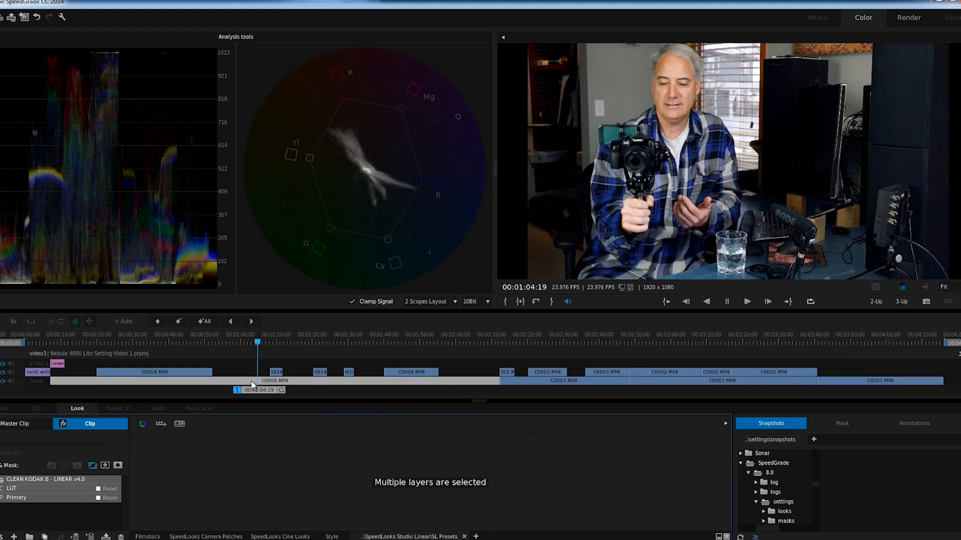